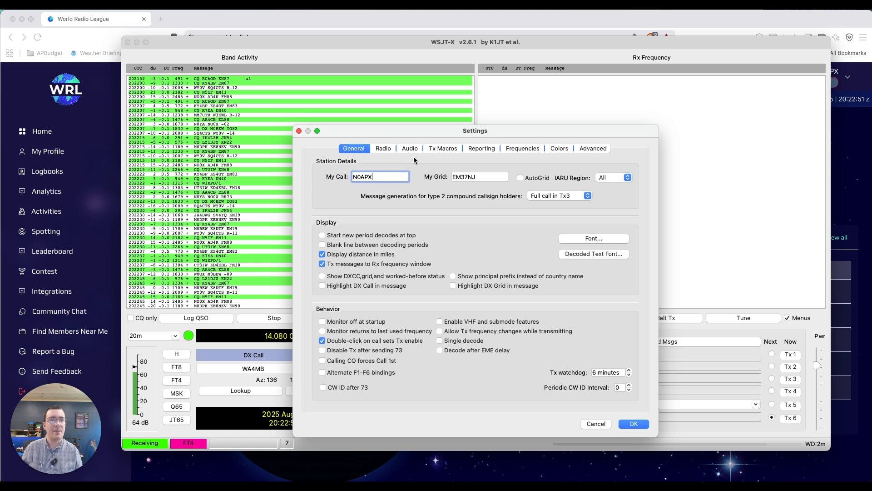
Confirm the Reporting page shows UDP server 127.0.0.1 on port 2237 and close Settings.
left_click(383, 148)
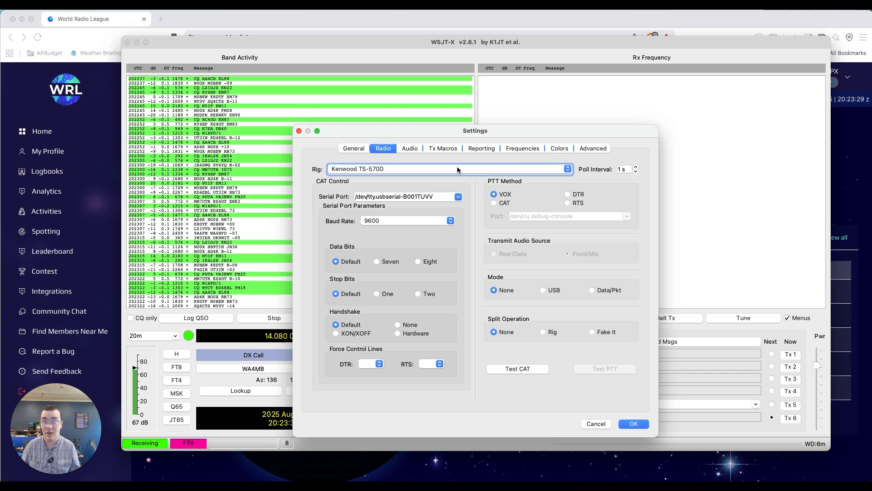
left_click(480, 148)
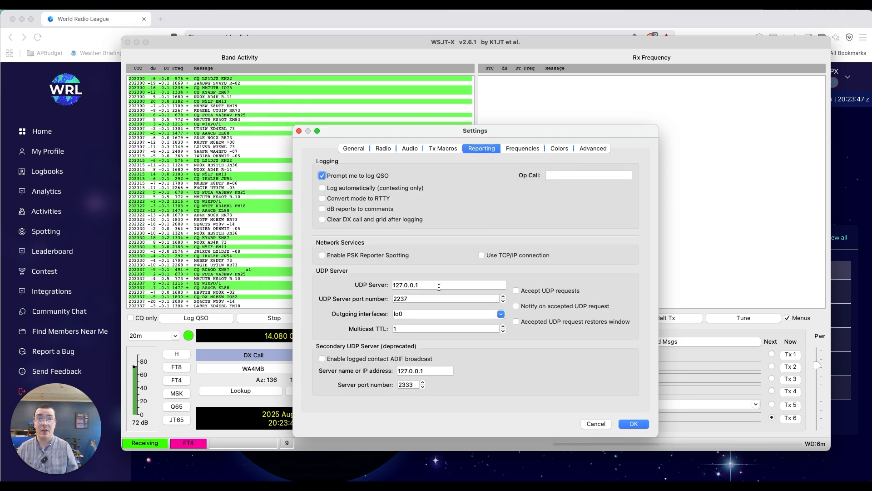
left_click(445, 298)
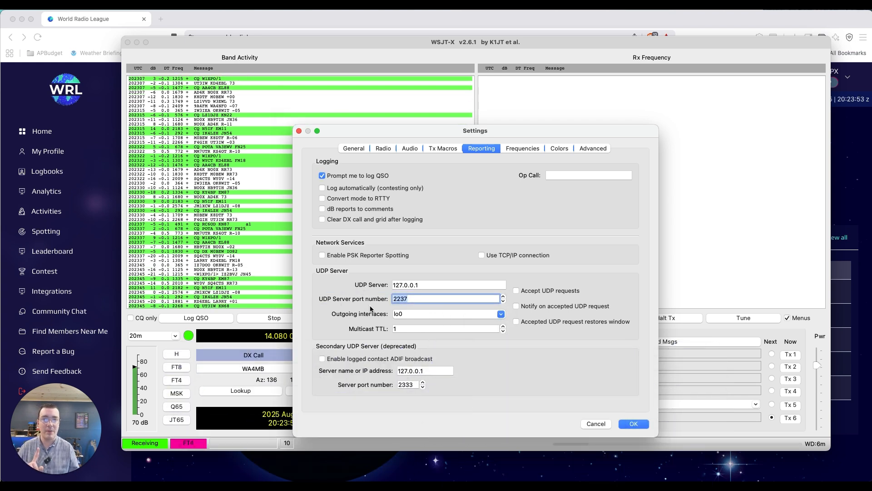
left_click(634, 424)
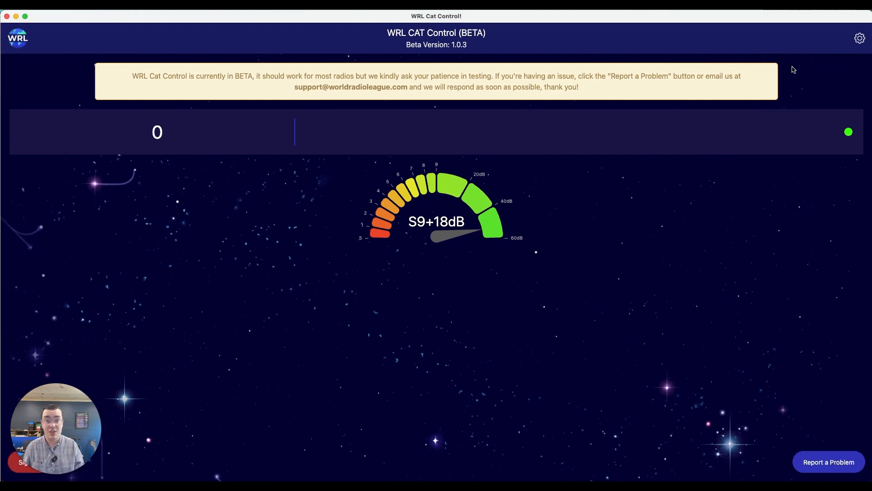
mouse_move(766, 73)
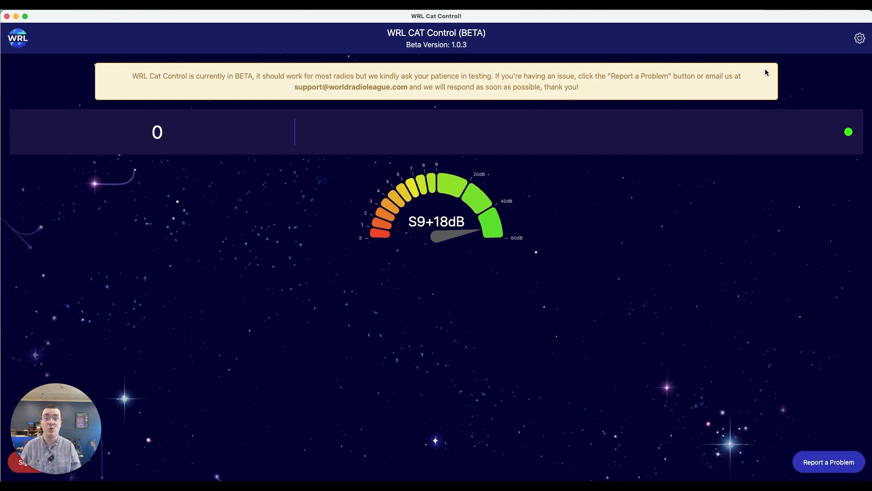
mouse_move(805, 67)
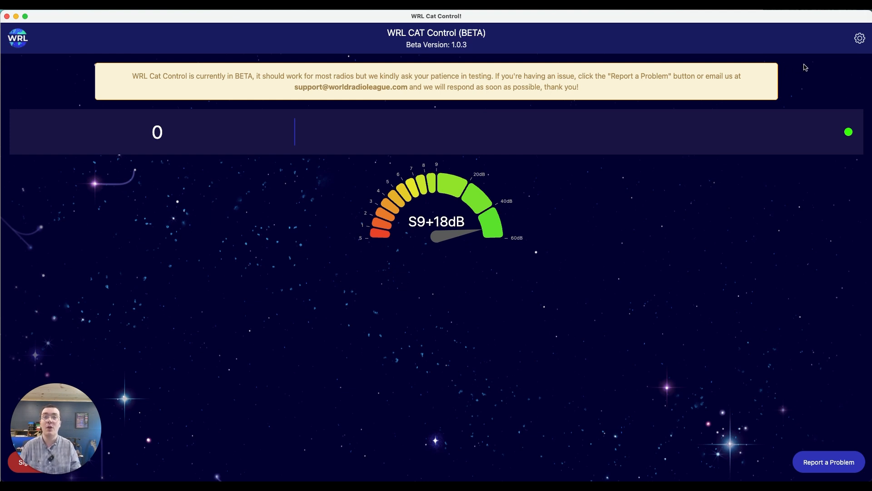
mouse_move(789, 70)
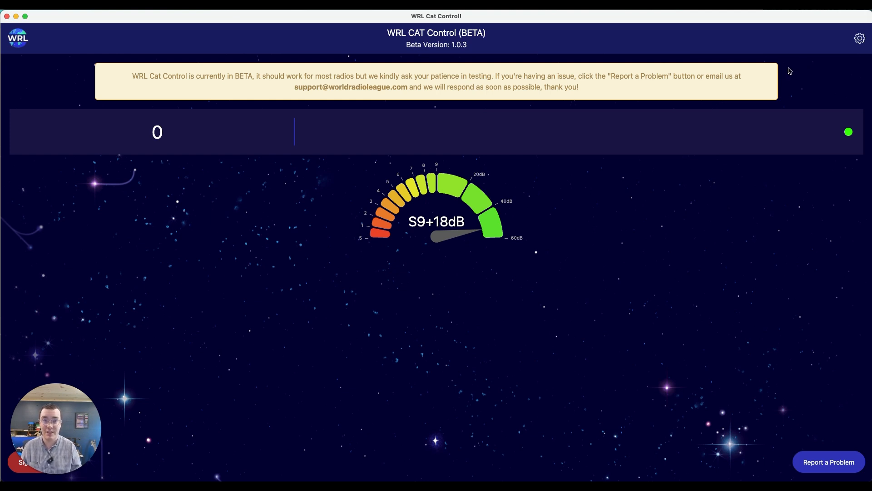
Set WSJT-X integration to UDP port 2237, choose the August 2025 logbook and start listening.
left_click(859, 39)
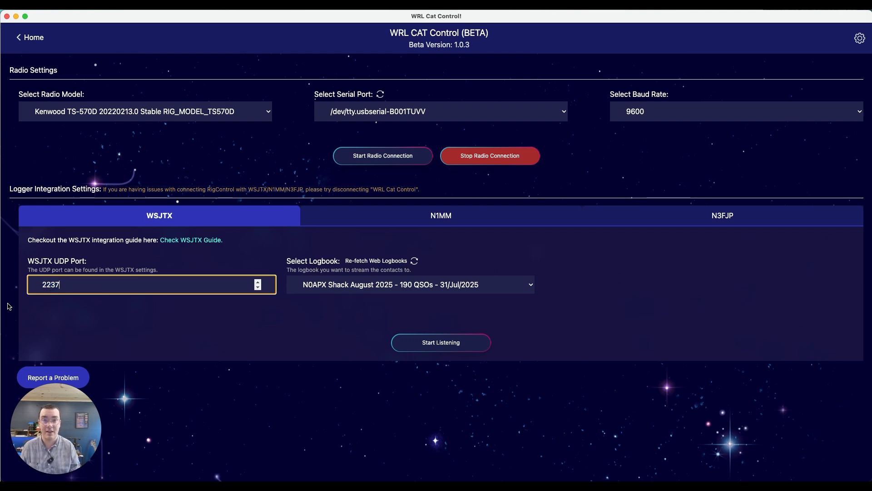
left_click(410, 284)
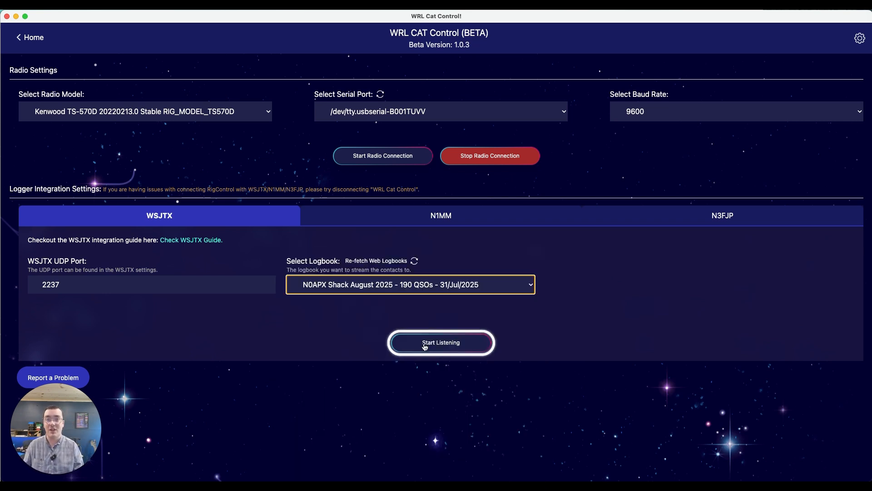
left_click(441, 343)
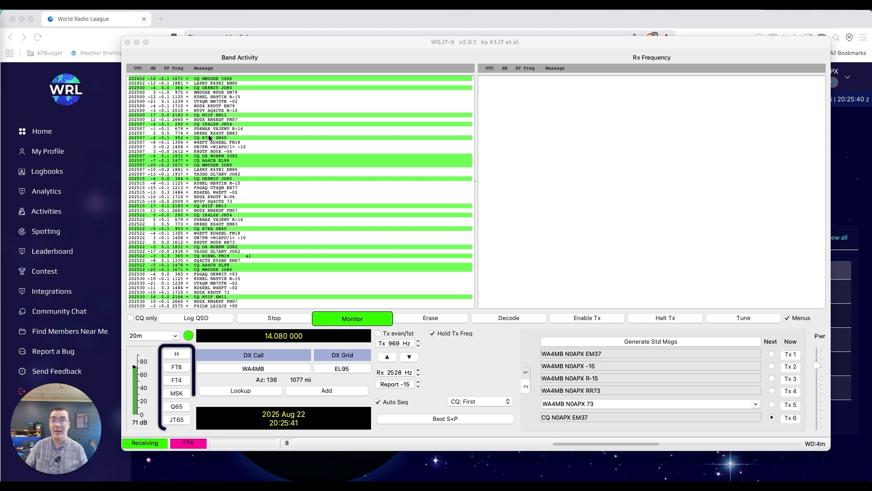
In FT4 mode, answer the EM11 station's CQ, complete the exchange and confirm logging the QSO.
left_click(177, 380)
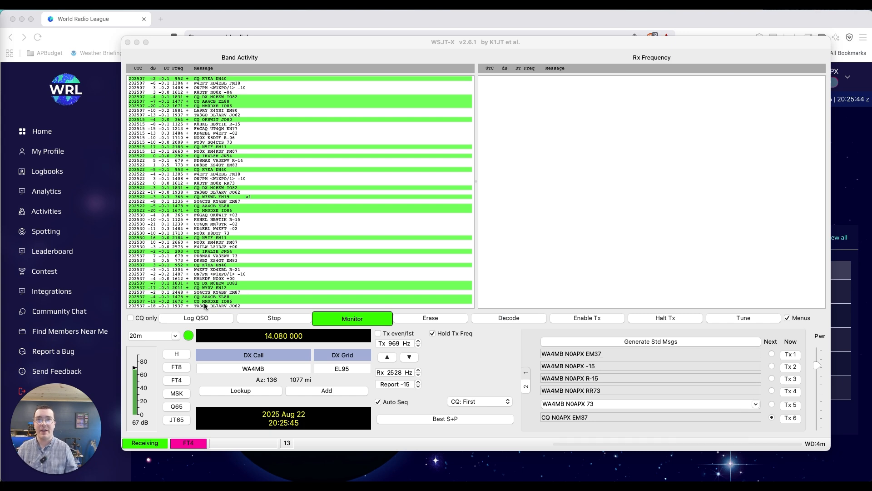
left_click(586, 318)
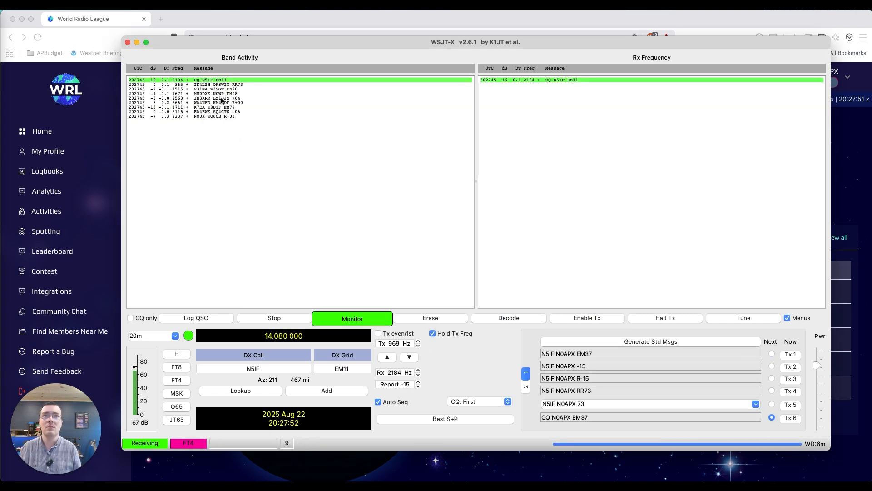
left_click(586, 318)
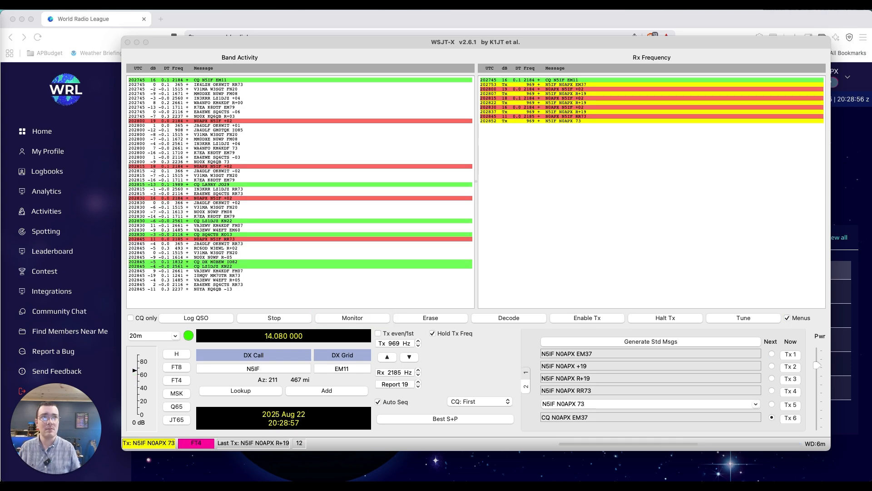
left_click(197, 318)
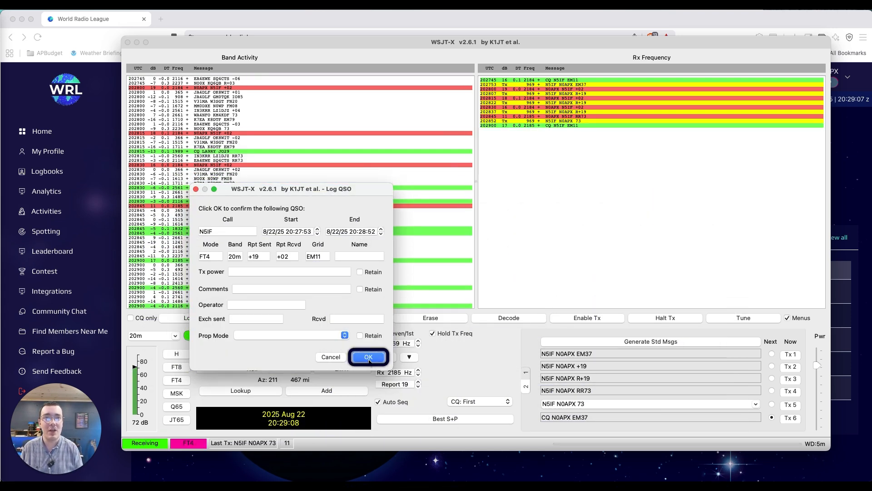
left_click(368, 357)
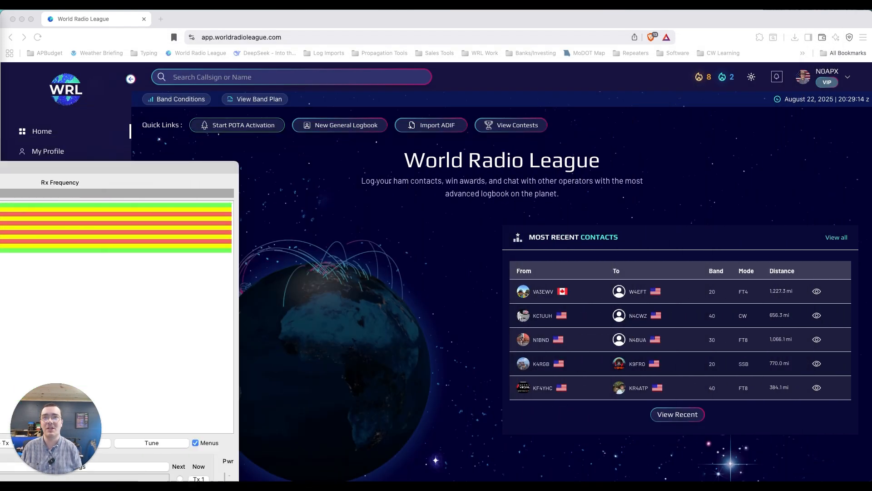
View the newest contact's details in the August 2025 shack logbook.
left_click(47, 171)
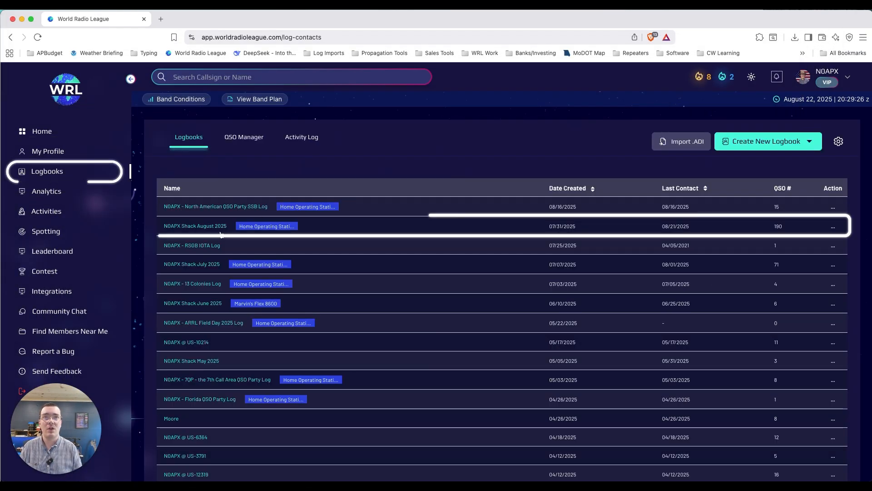
left_click(195, 227)
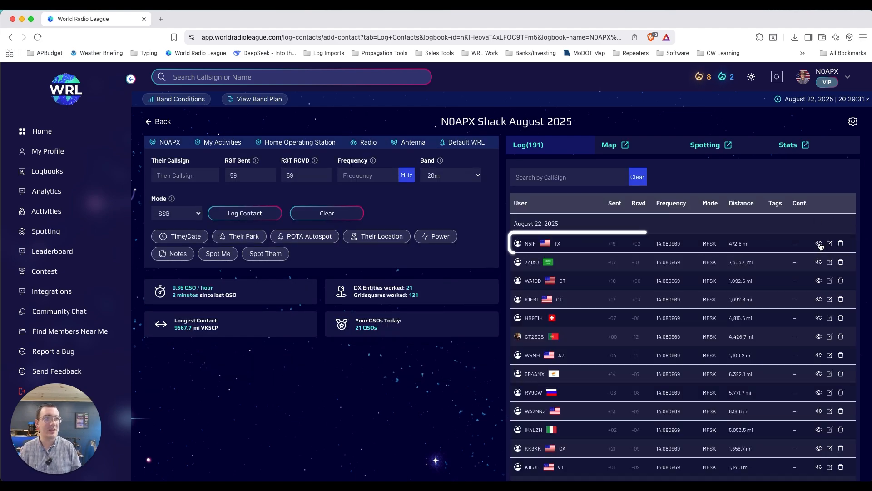
left_click(819, 244)
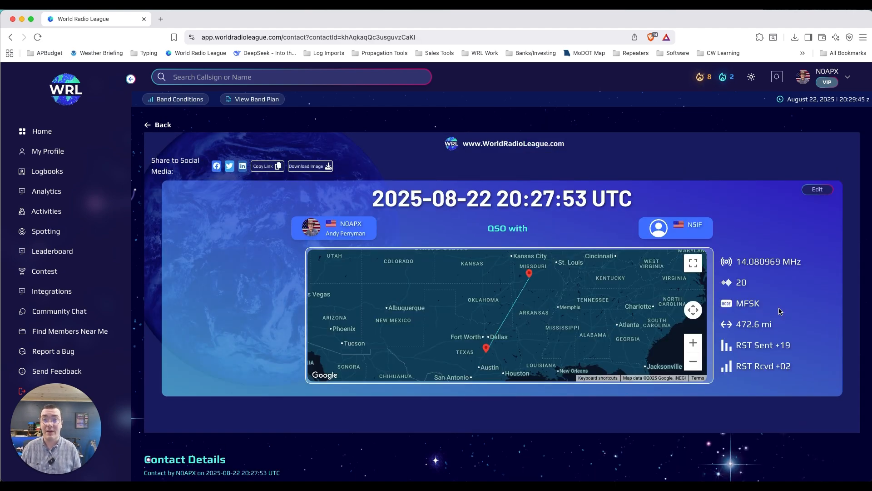